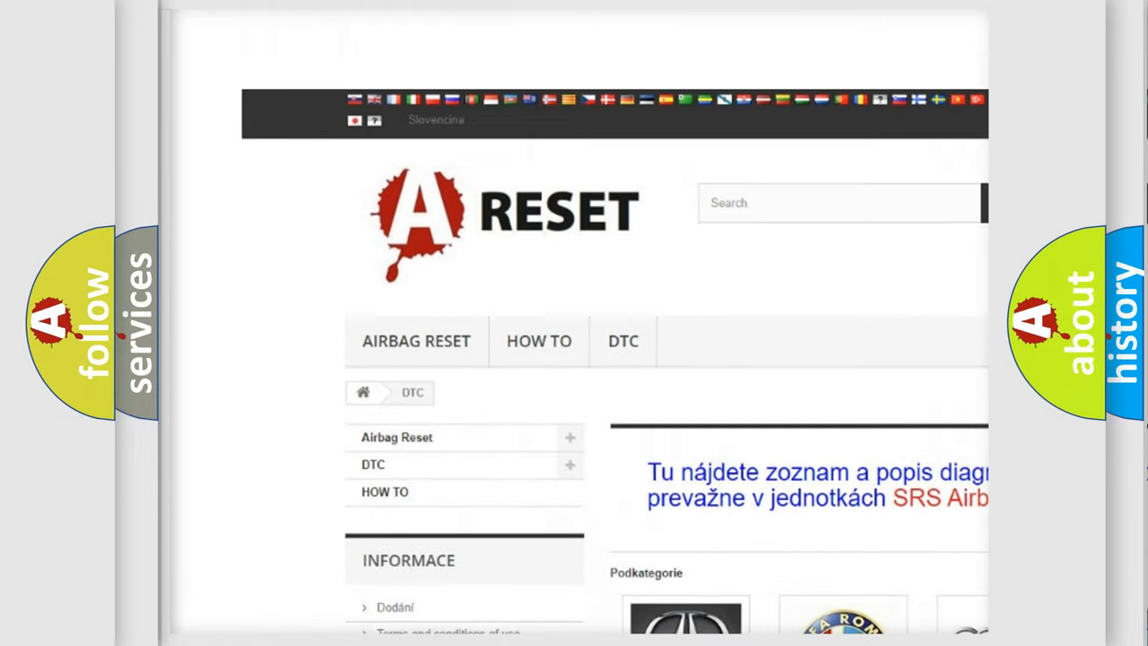
Navigate from the DTC category page to the Saturn listing and browse its airbag code subcategories
{"action": "scroll", "scroll_direction": "down", "scroll_amount": 3}
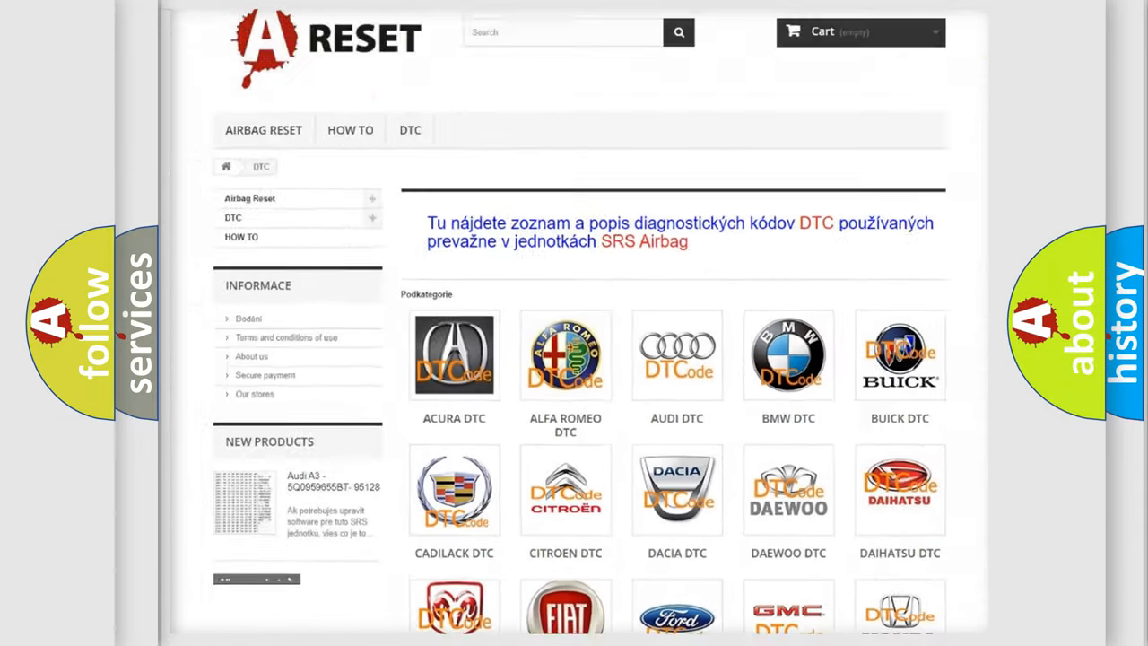
{"action": "scroll", "scroll_direction": "down", "scroll_amount": 3}
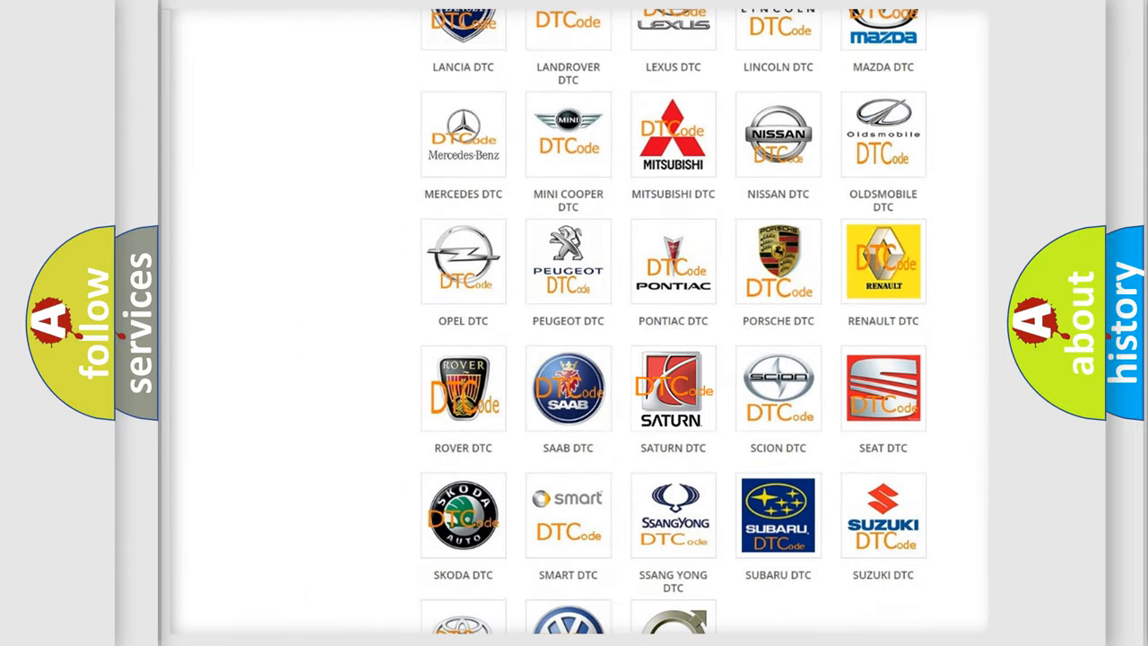
{"action": "left_click", "coordinate": [672, 387]}
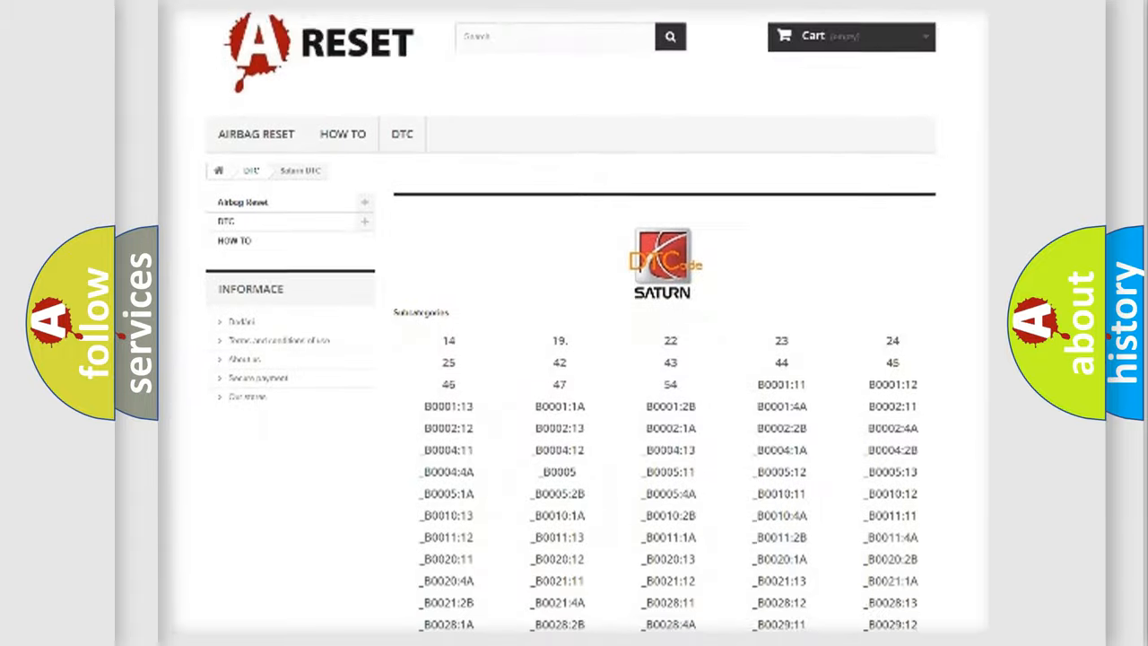
{"action": "scroll", "scroll_direction": "down", "scroll_amount": 3}
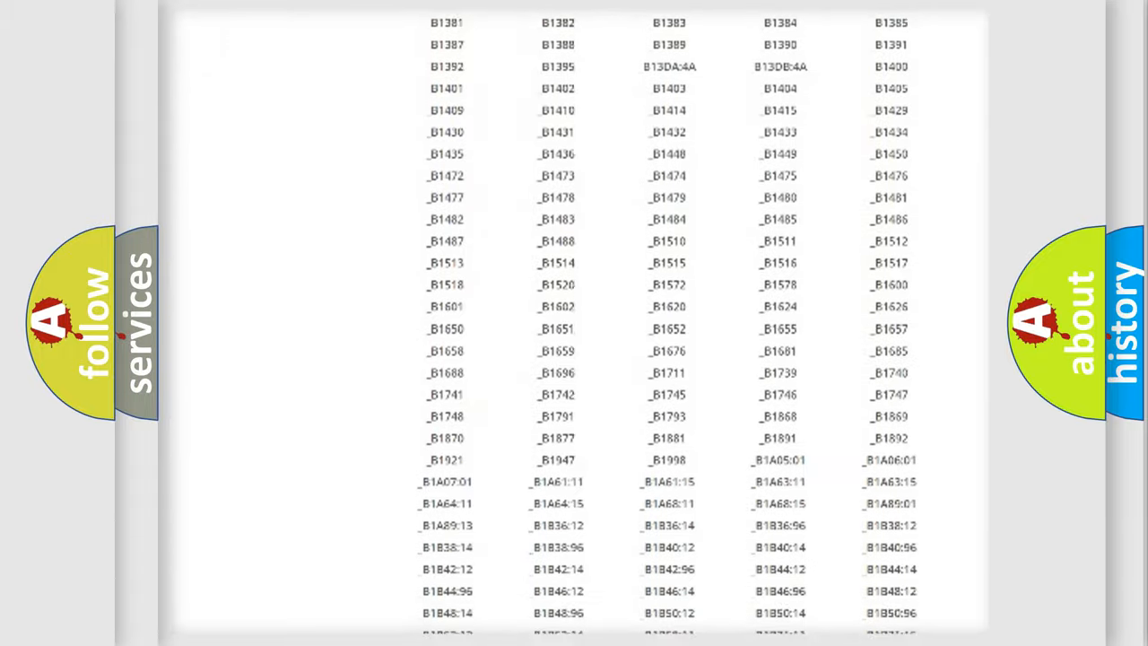